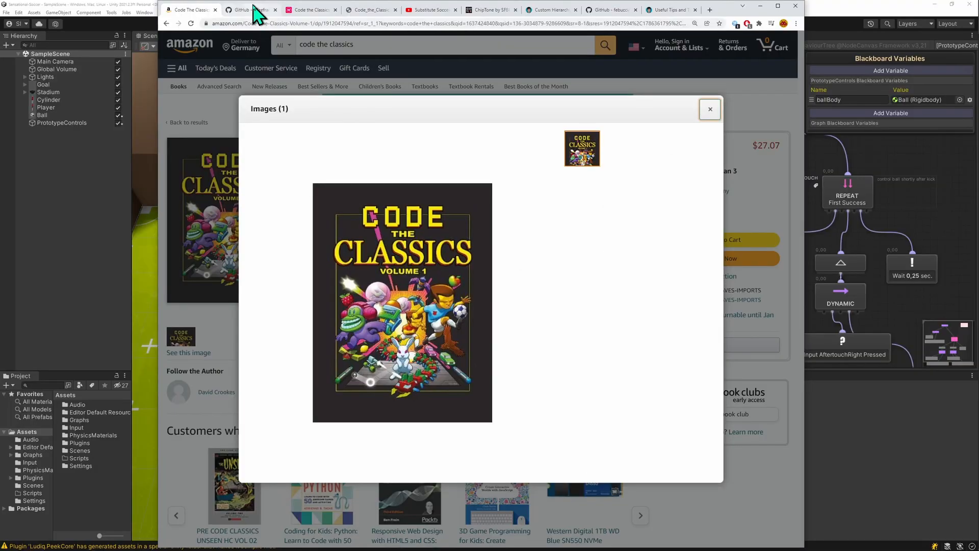
From the GitHub README, reach the Raspberry Pi Press page and download the free Code the Classics PDF
click(246, 10)
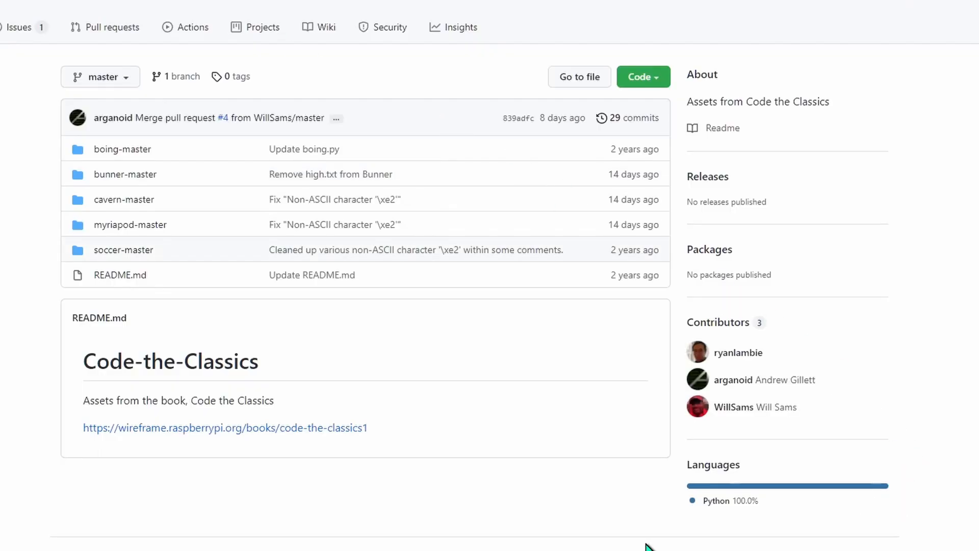
click(123, 249)
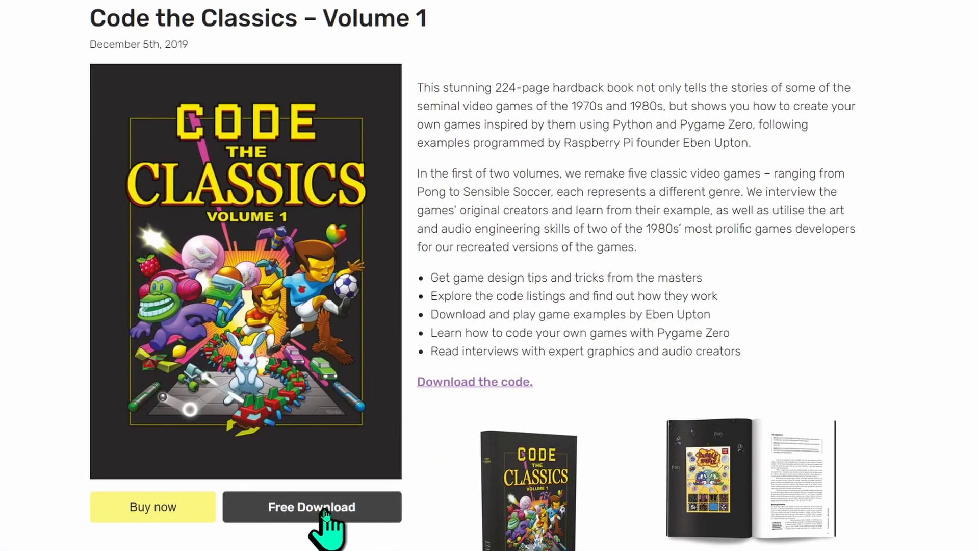
click(311, 507)
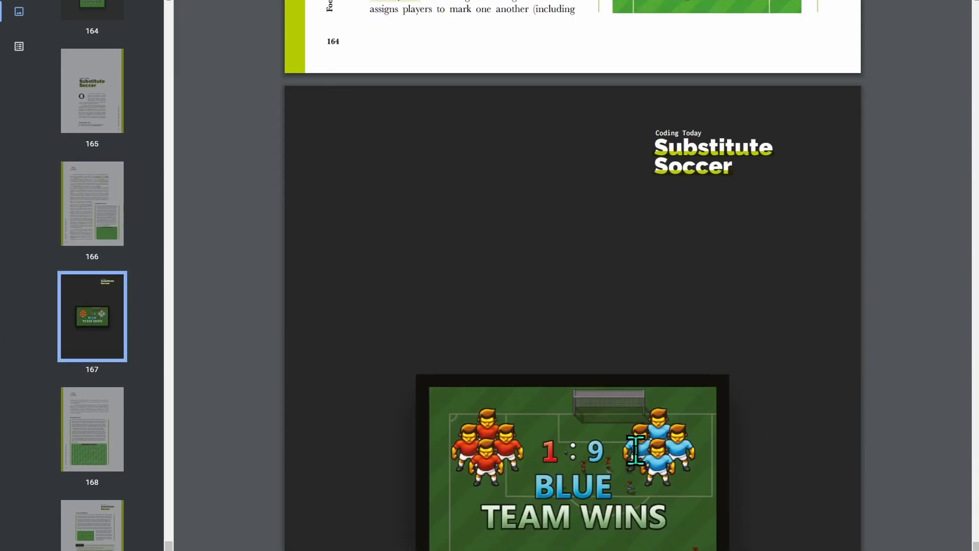
Scroll from the Substitute Soccer title page down to its Python code listing
scroll(down, 3)
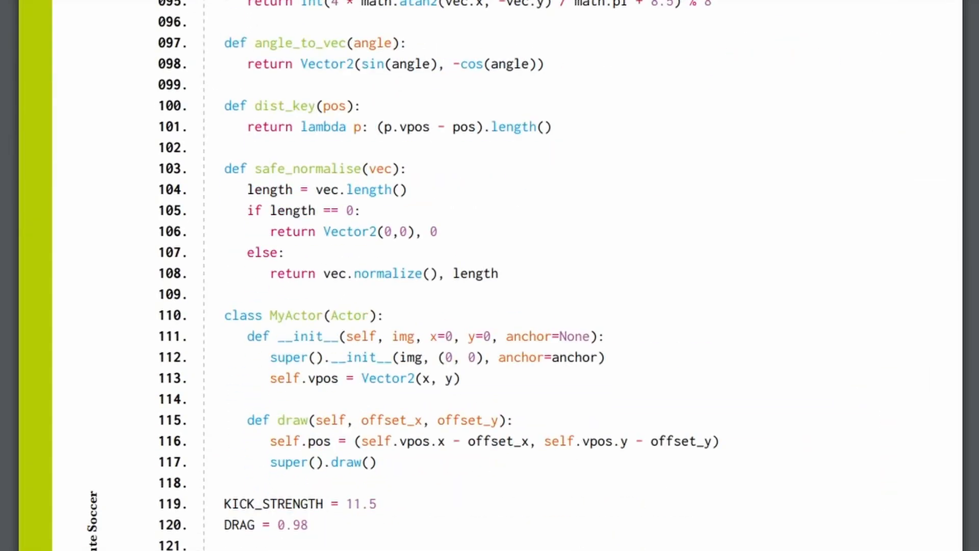
scroll(down, 3)
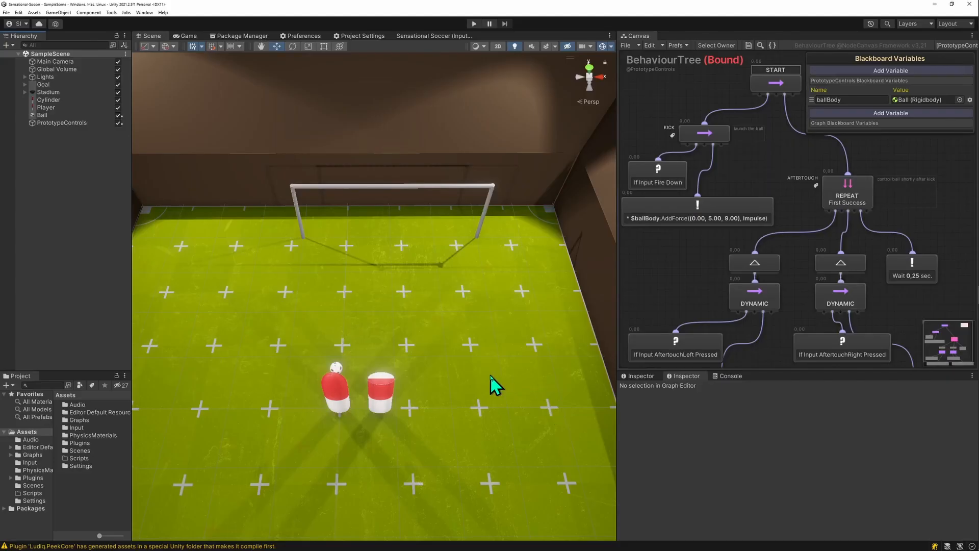
Select the stadium field in the Scene view
click(51, 99)
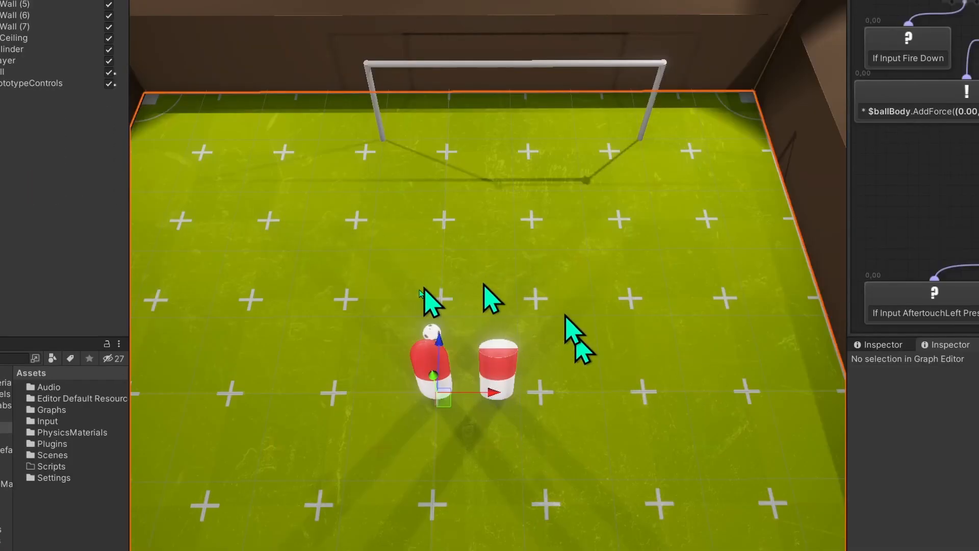
mouse_move(374, 394)
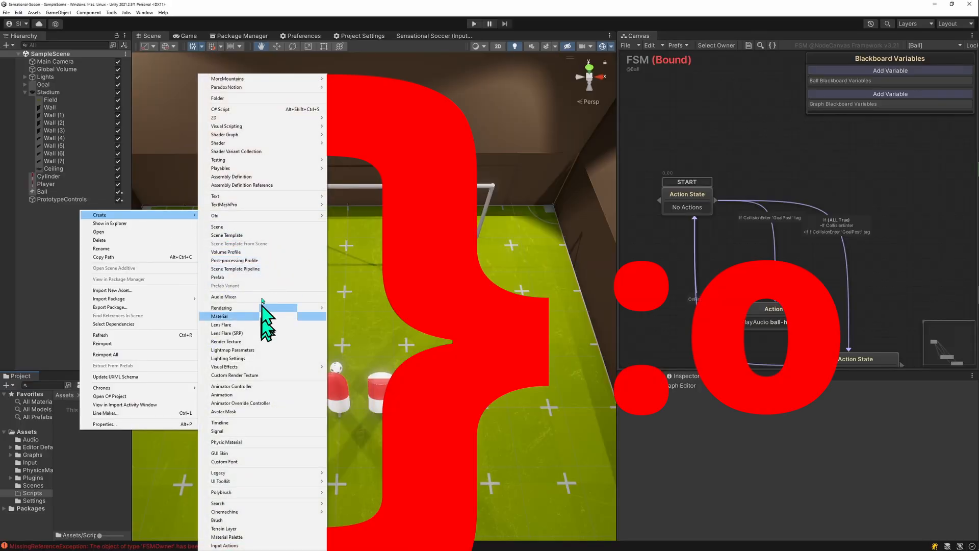
click(220, 110)
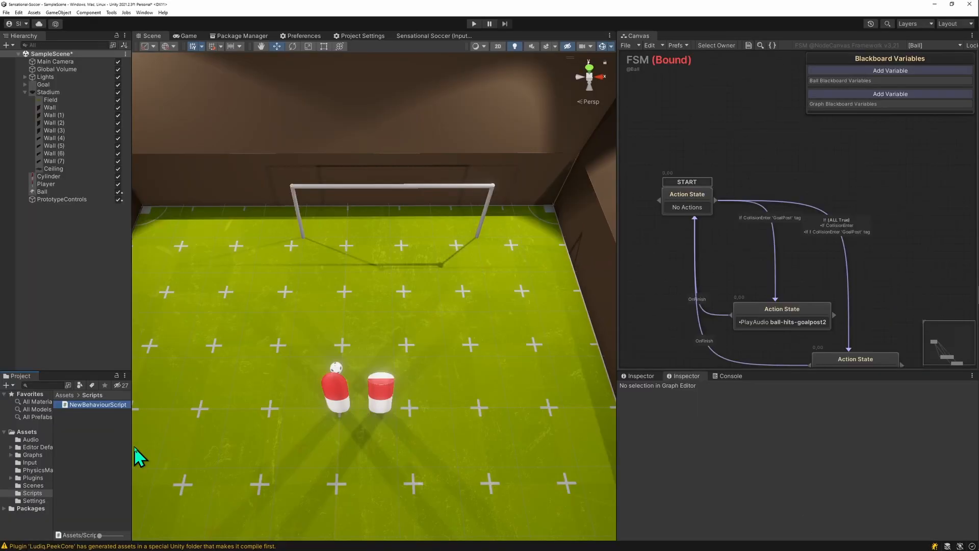
mouse_move(109, 435)
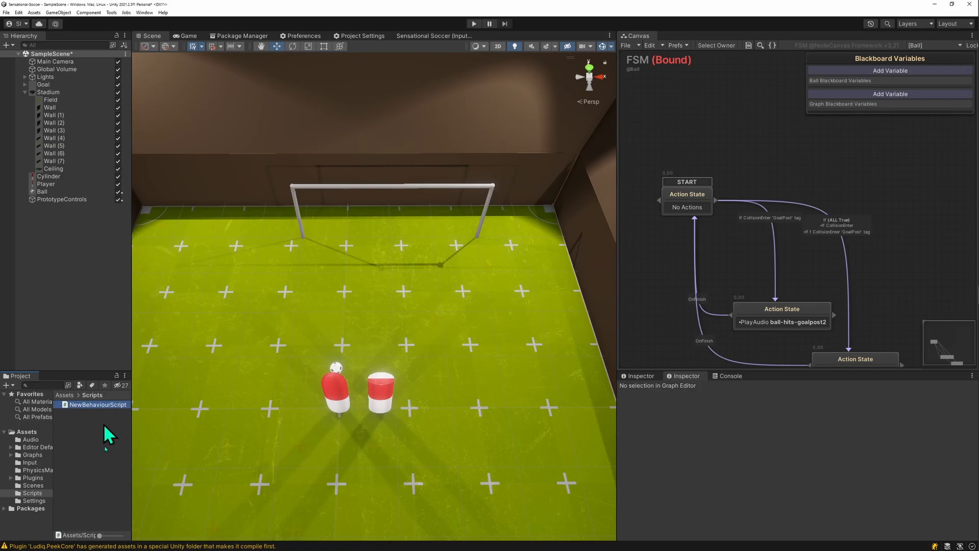
key(Delete)
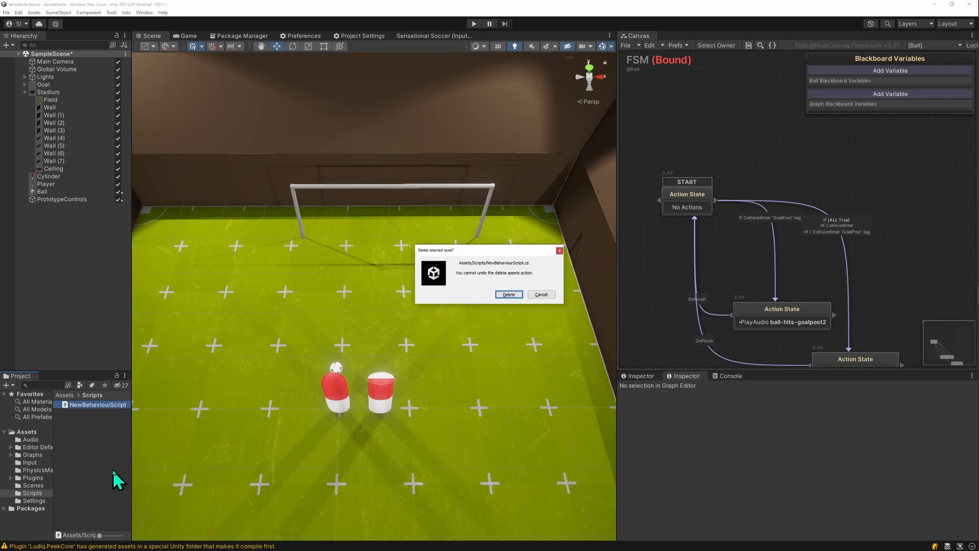
click(507, 294)
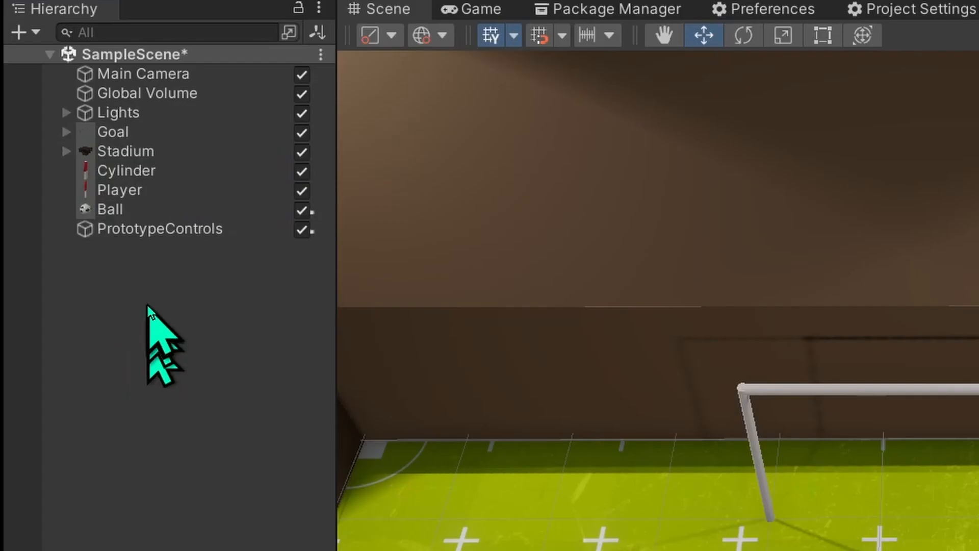
Review the PrototypeControls tree's leftward aftertouch AddForce and post-kick Wait nodes
click(160, 228)
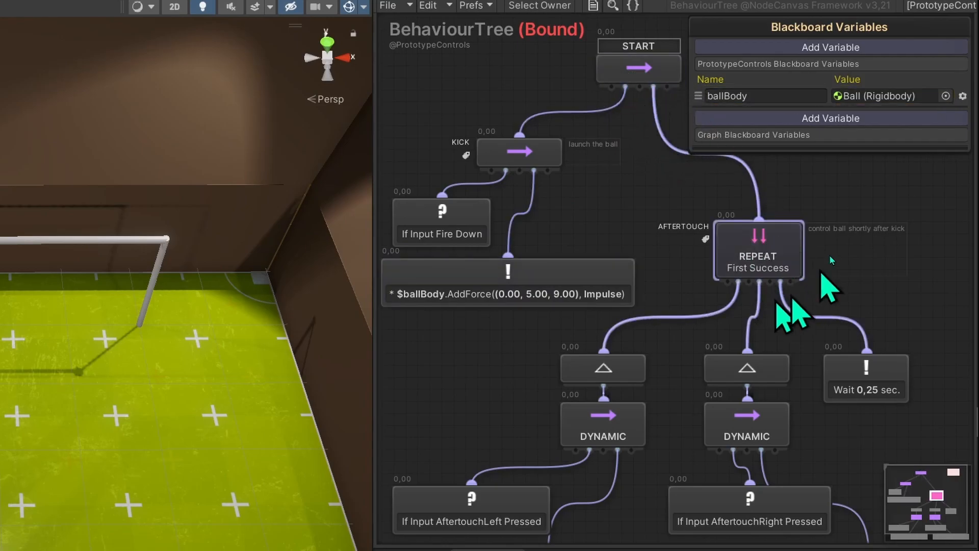
mouse_move(677, 465)
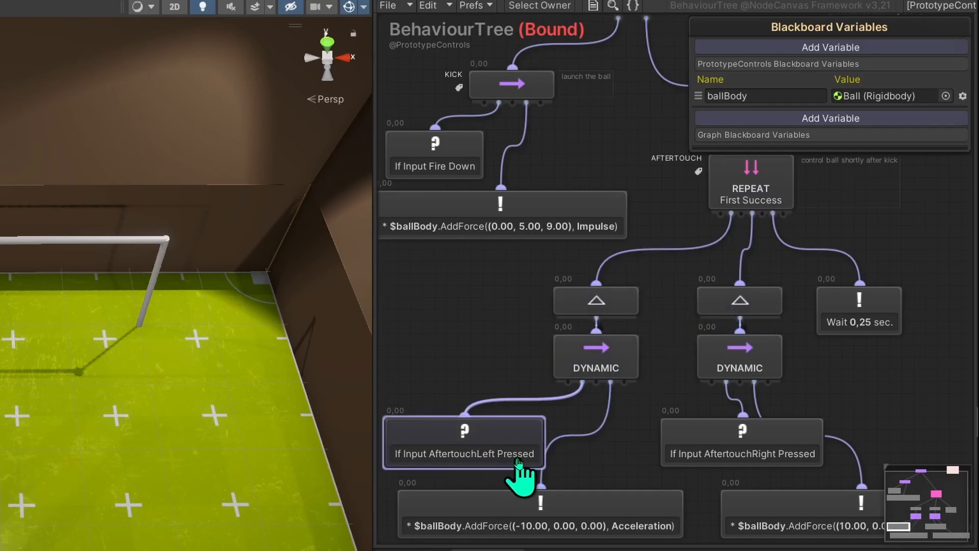
mouse_move(749, 474)
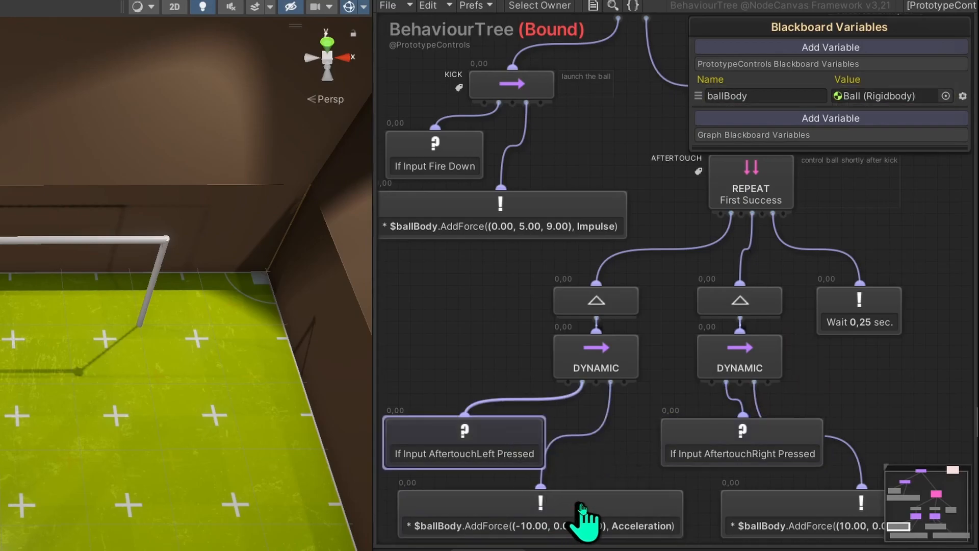
click(541, 502)
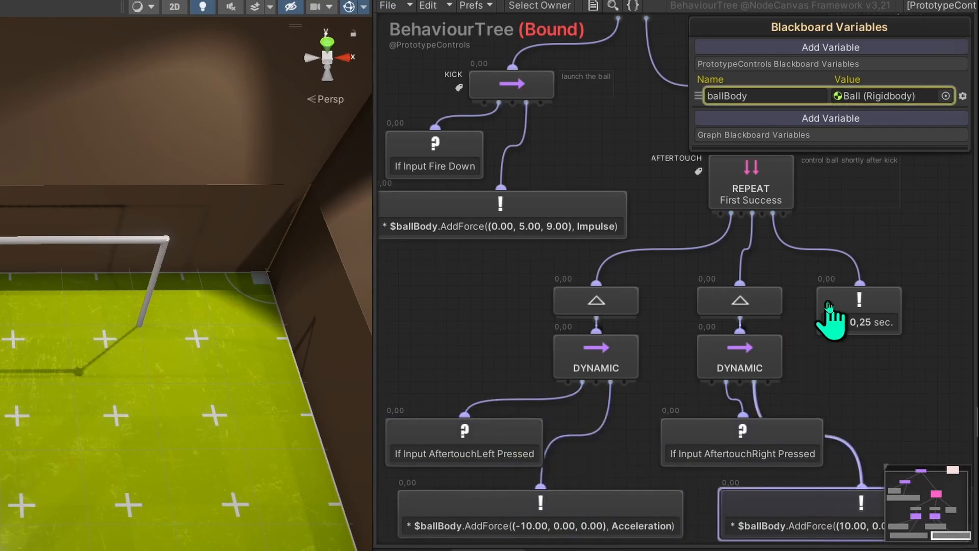
click(858, 310)
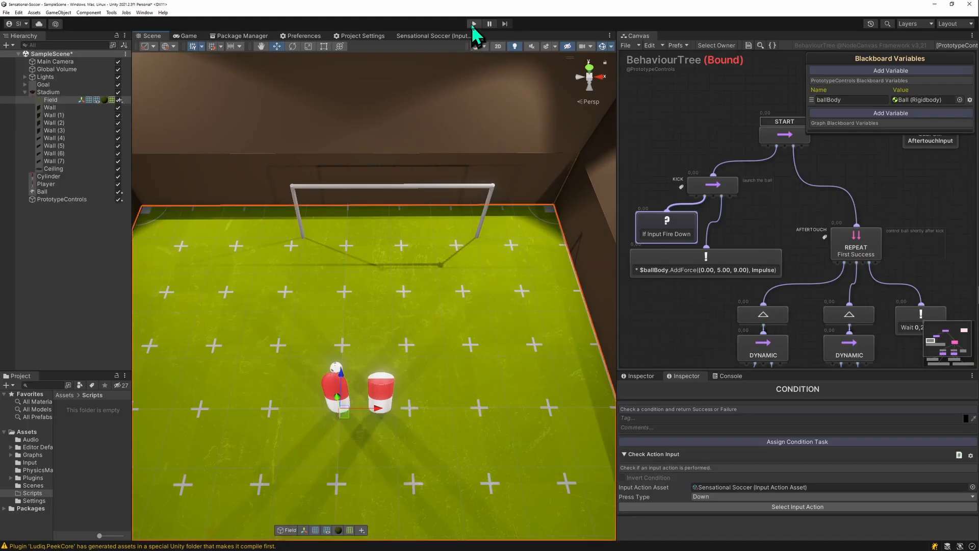
click(473, 23)
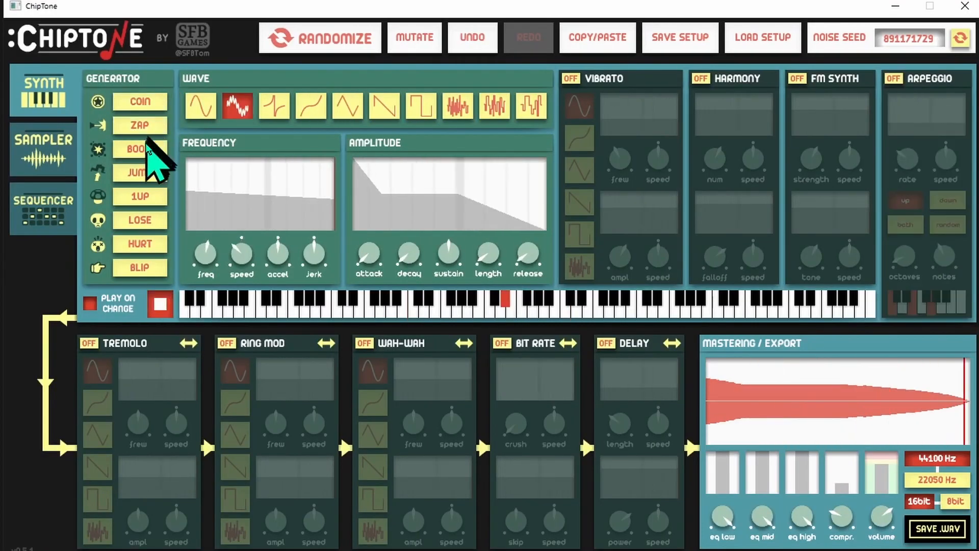
Generate power-up and losing style sounds, audition another pitch and adjust the Harmony module
click(140, 195)
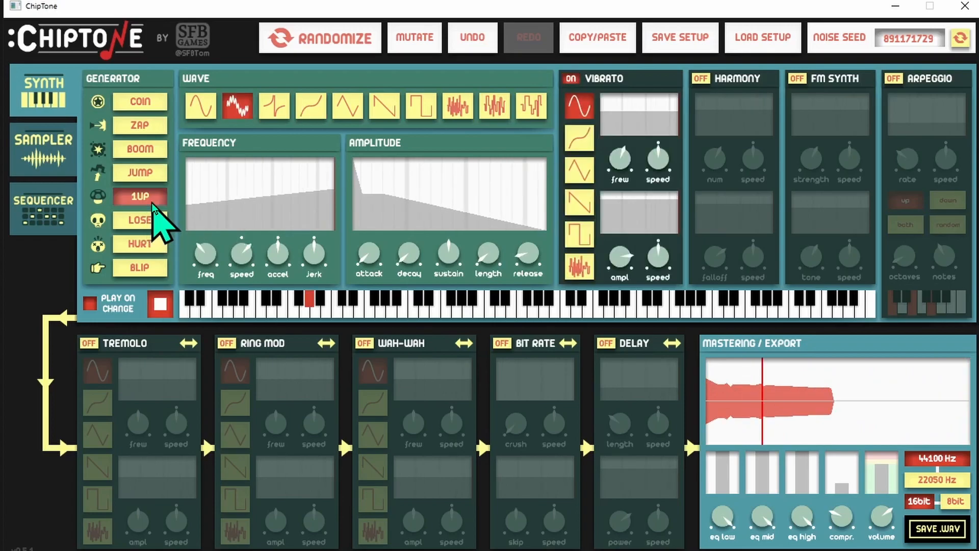
click(138, 267)
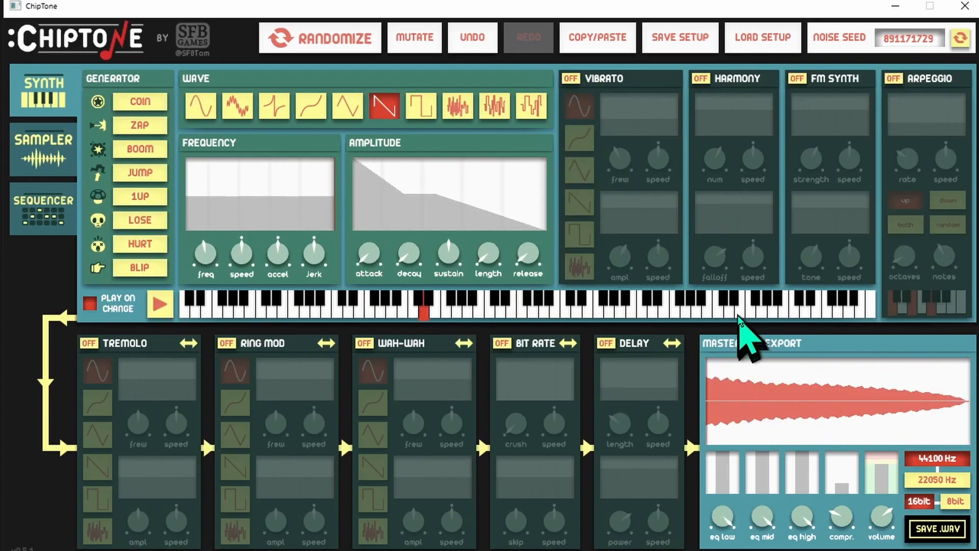
click(326, 309)
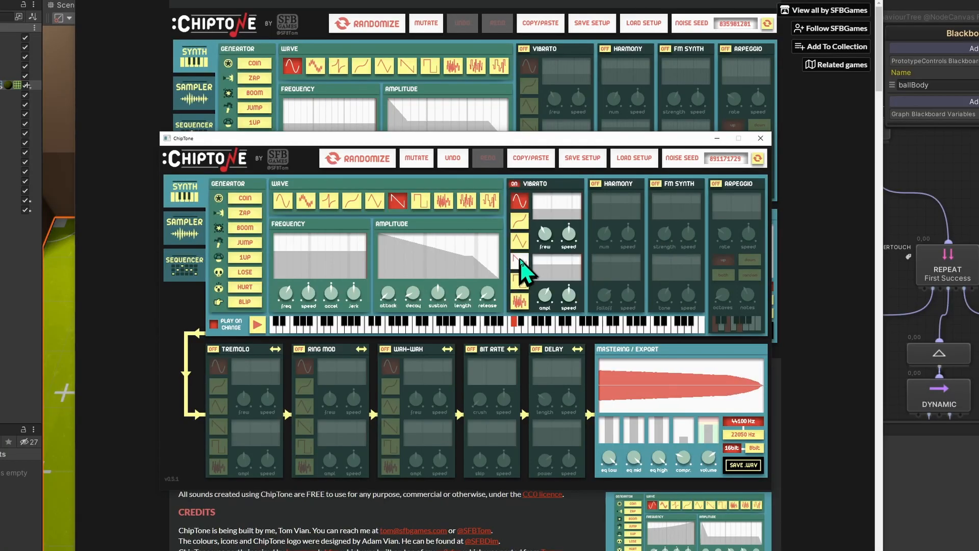
click(738, 138)
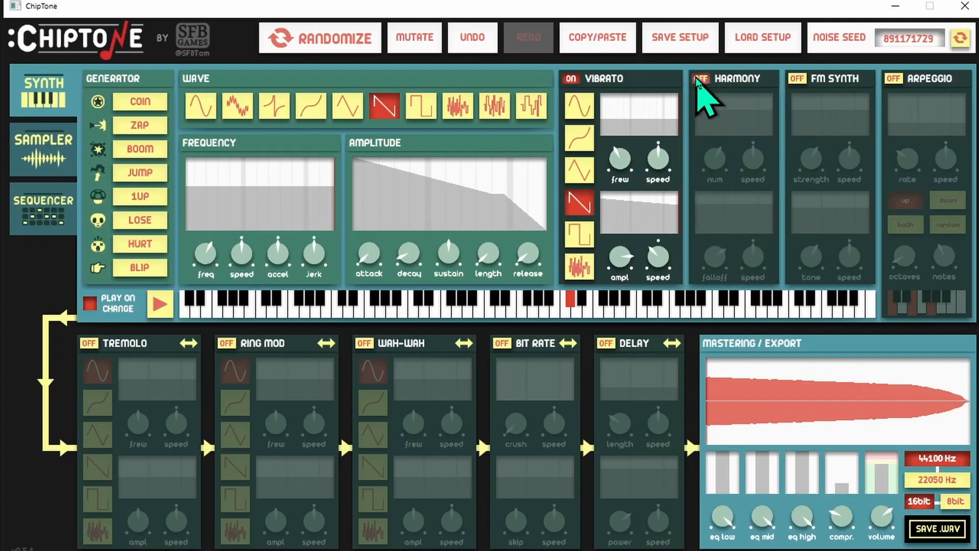
scroll(down, 3)
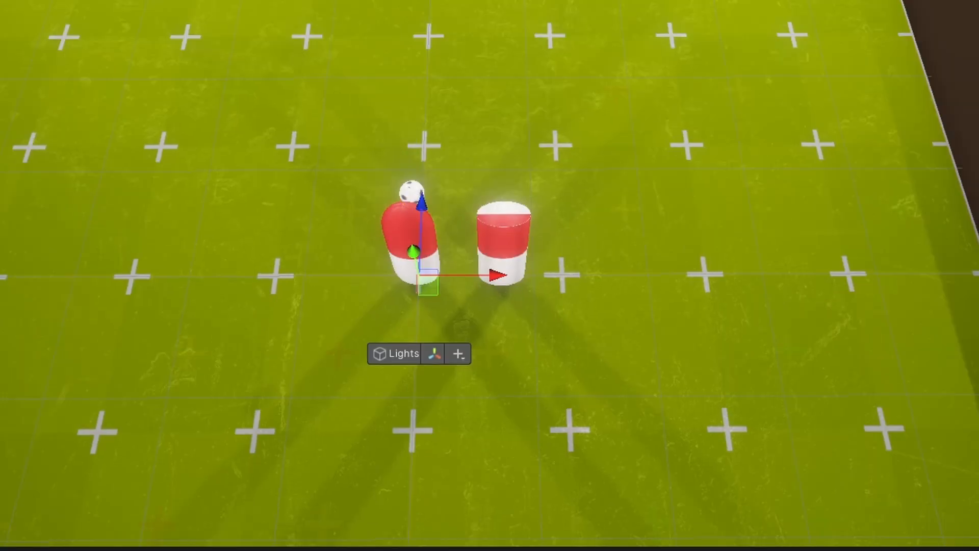
Drag the red-and-white cylinder away from the player to a spot farther up the pitch
click(503, 244)
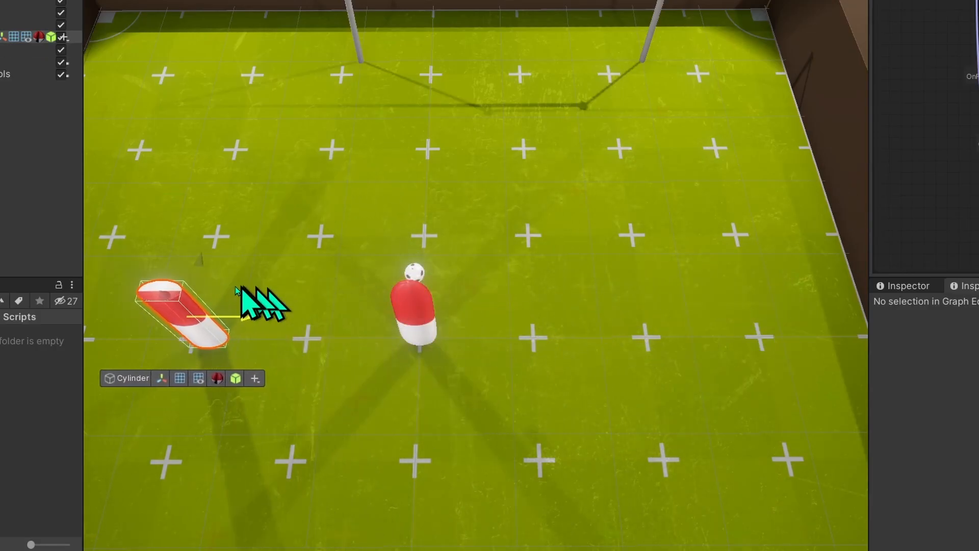
drag(181, 312, 550, 213)
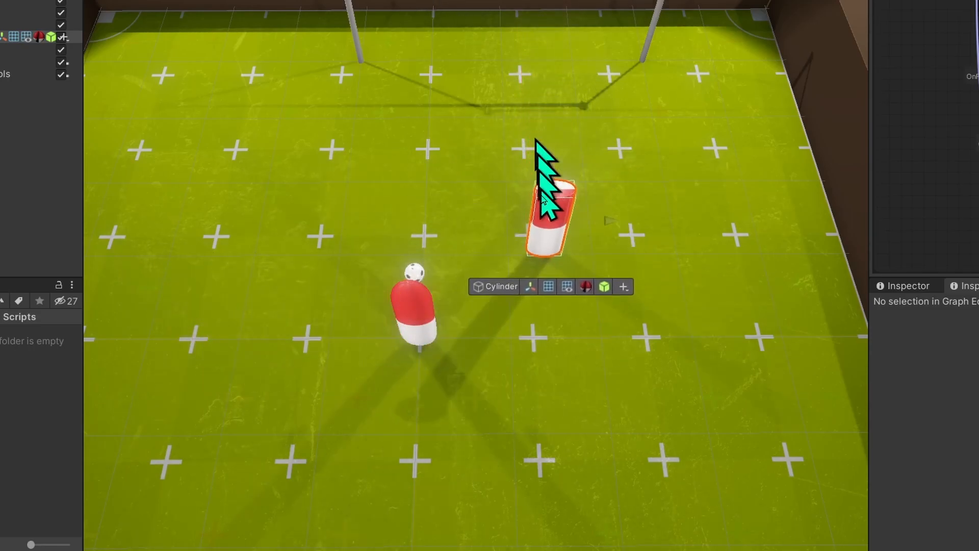
drag(549, 212, 565, 453)
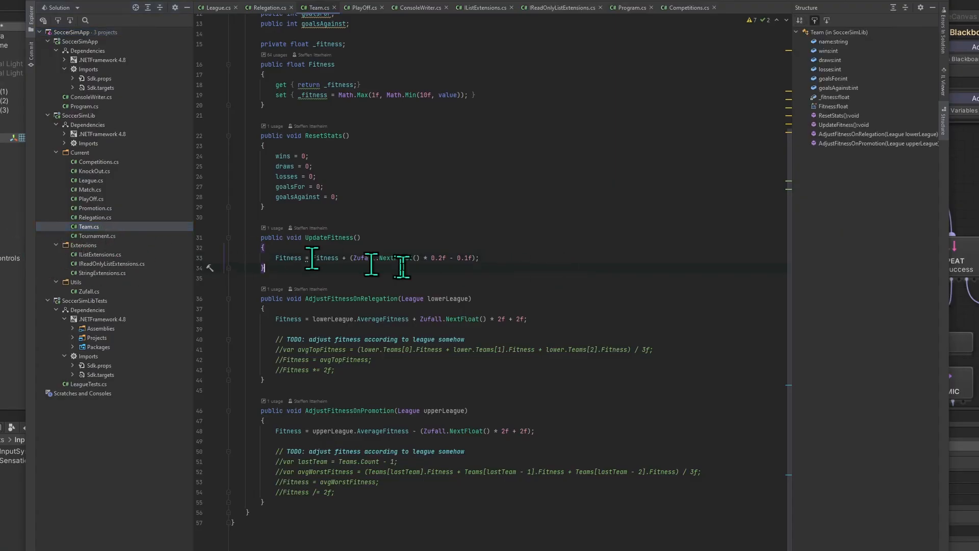
Open League, Competitions, Match, PlayOff, IListExtensions and Promotion source files in turn
click(90, 181)
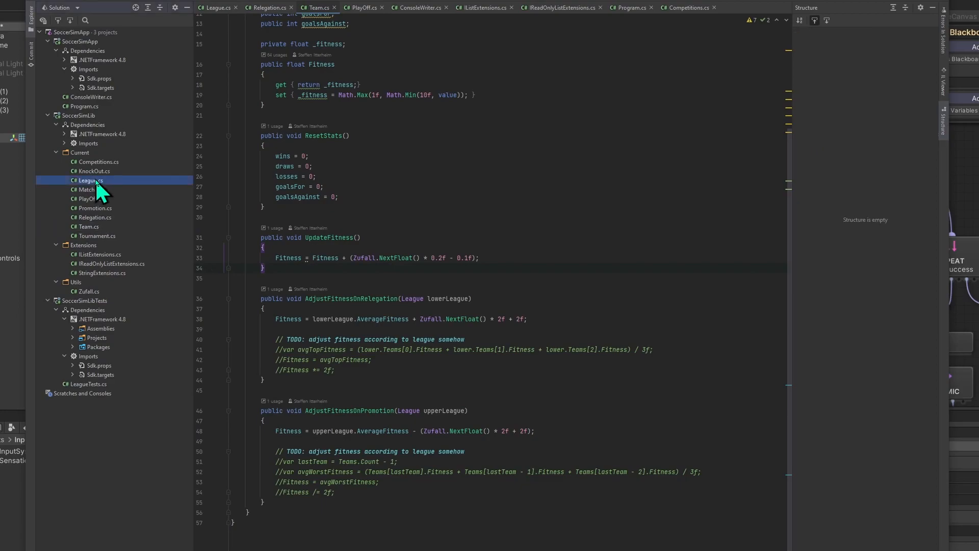
mouse_move(129, 196)
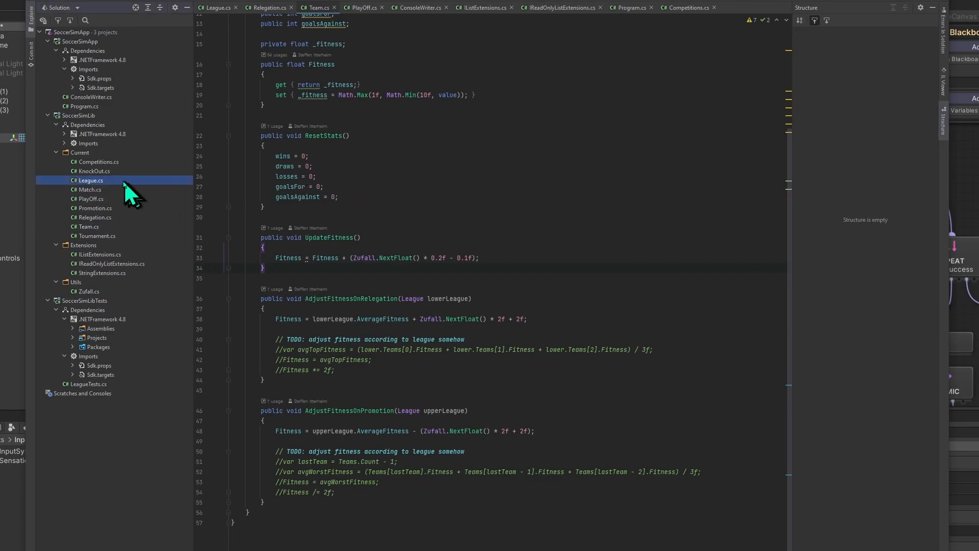
click(98, 162)
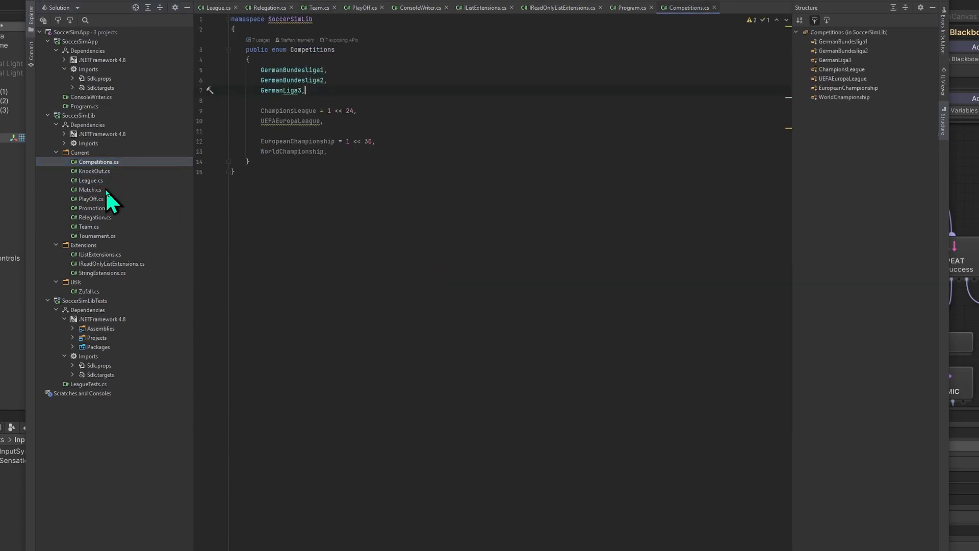
click(91, 189)
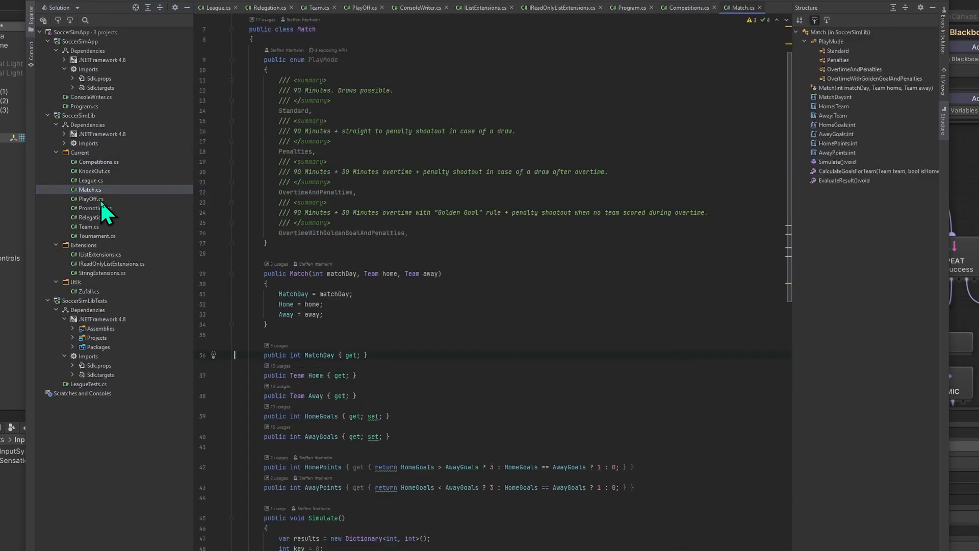
click(90, 199)
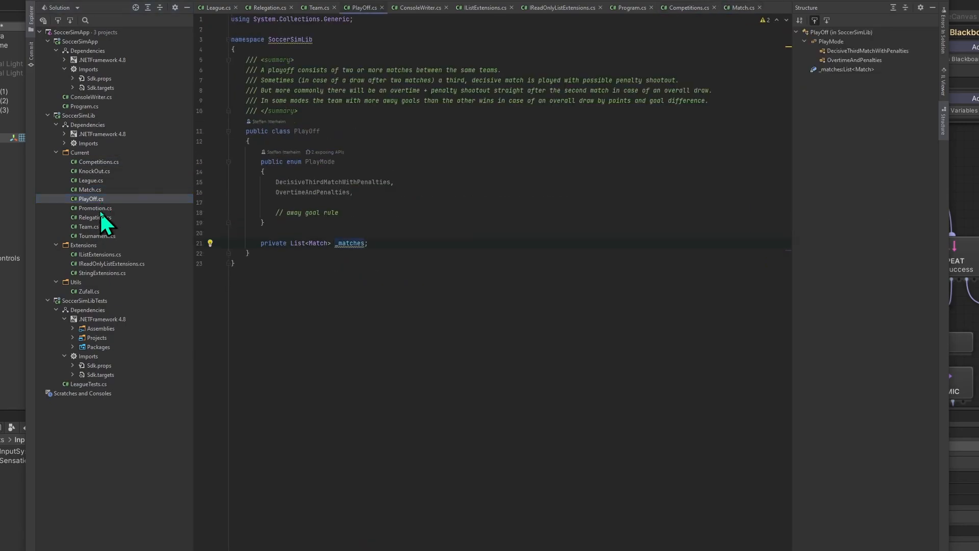
click(100, 254)
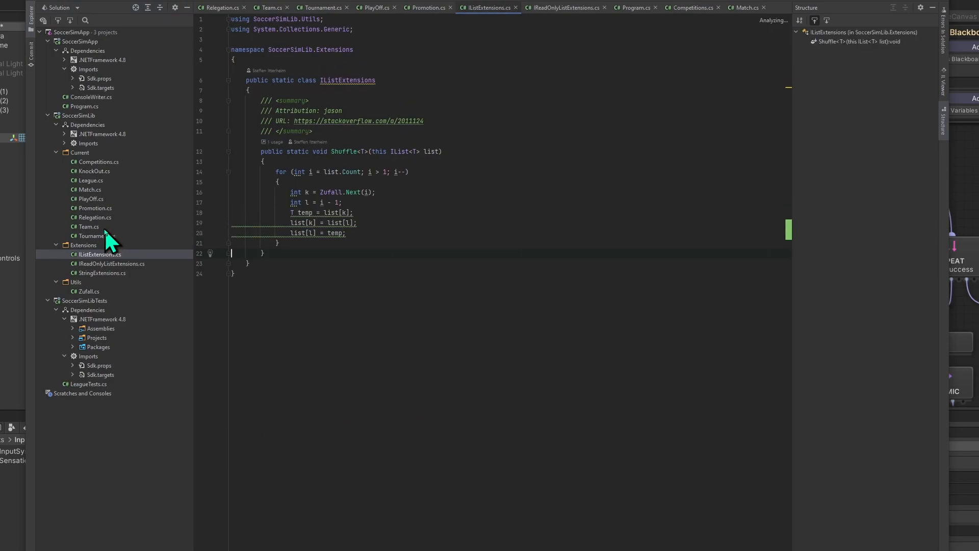
click(89, 226)
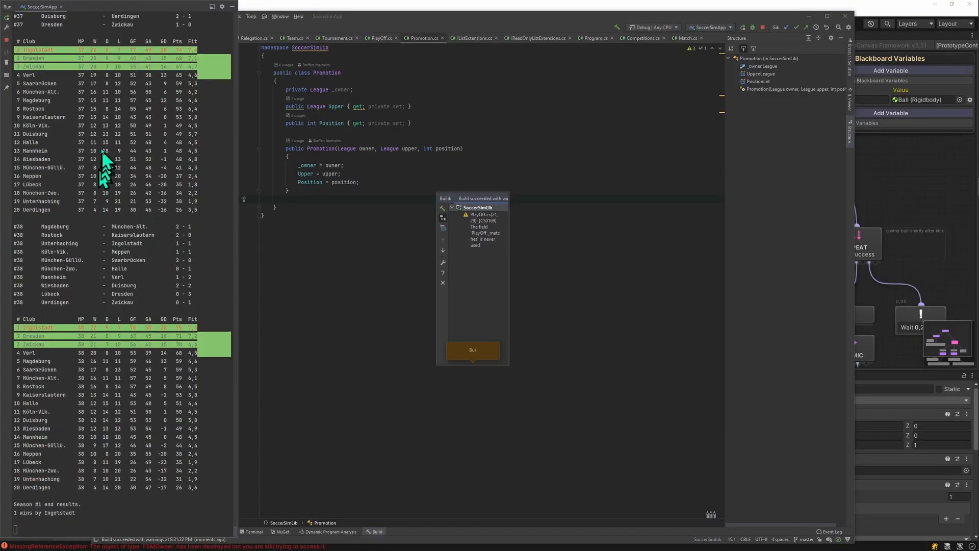
mouse_move(135, 465)
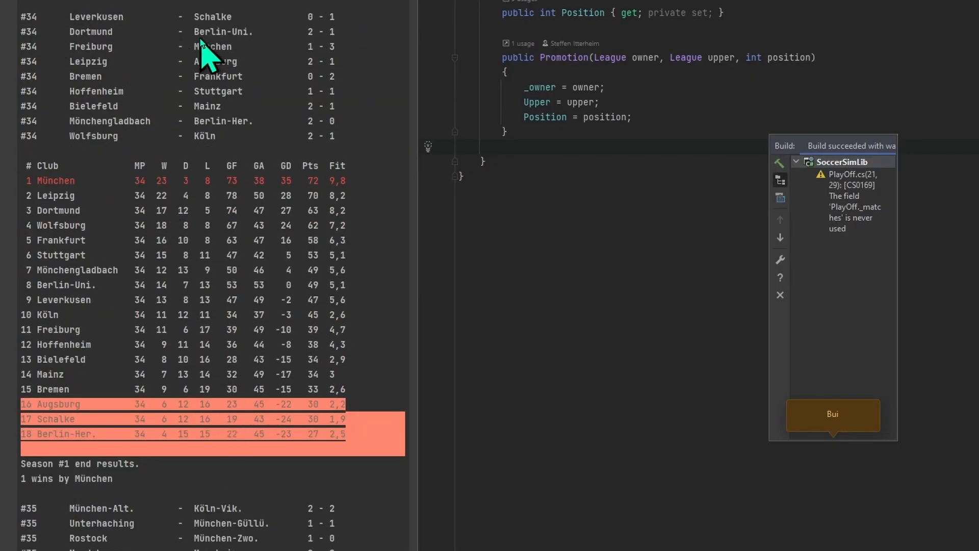
mouse_move(132, 206)
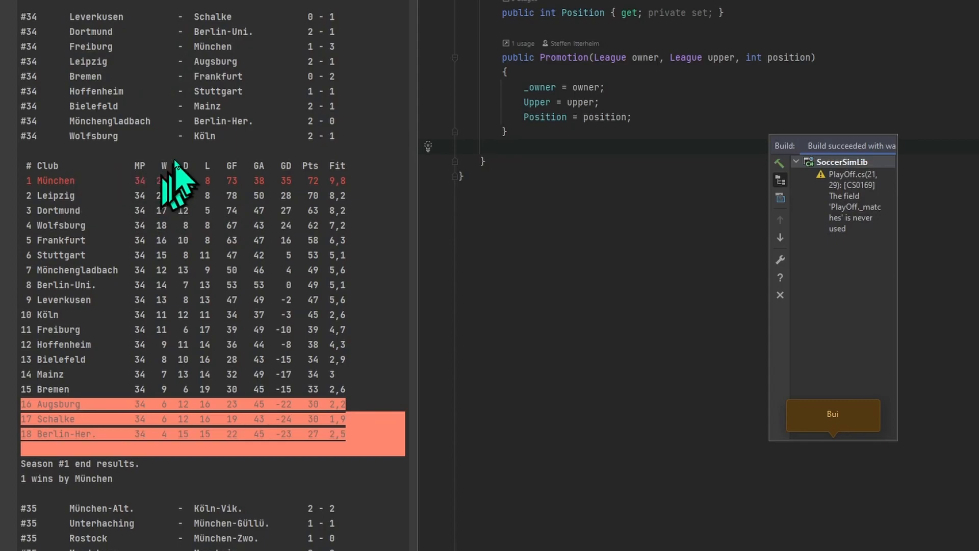
Scroll the SoccerSimApp console through season #1's match results and Bundesliga final table
scroll(down, 3)
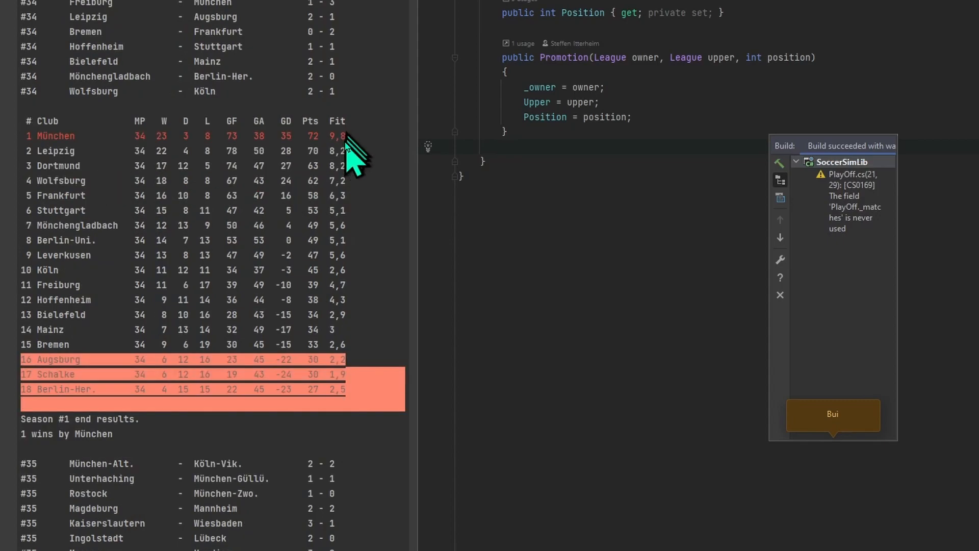
mouse_move(356, 385)
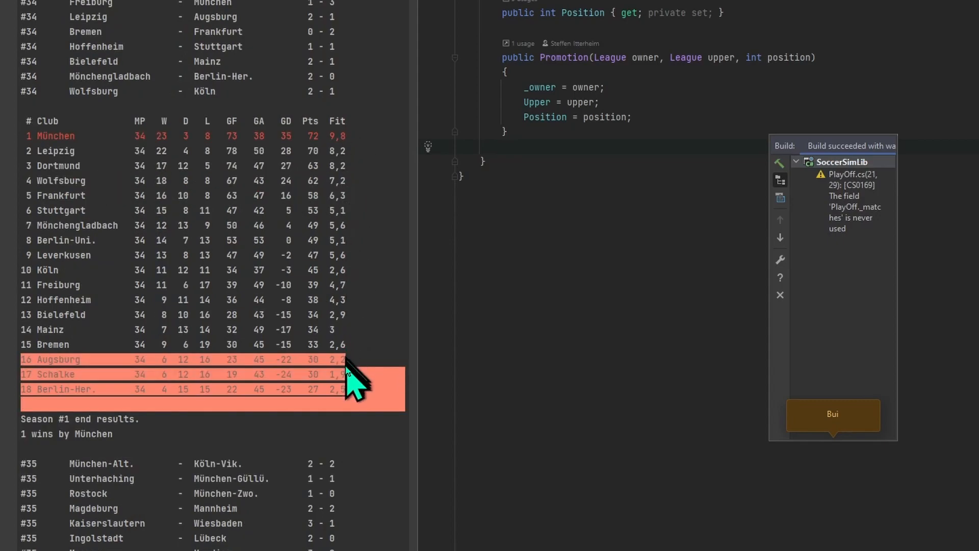
mouse_move(359, 255)
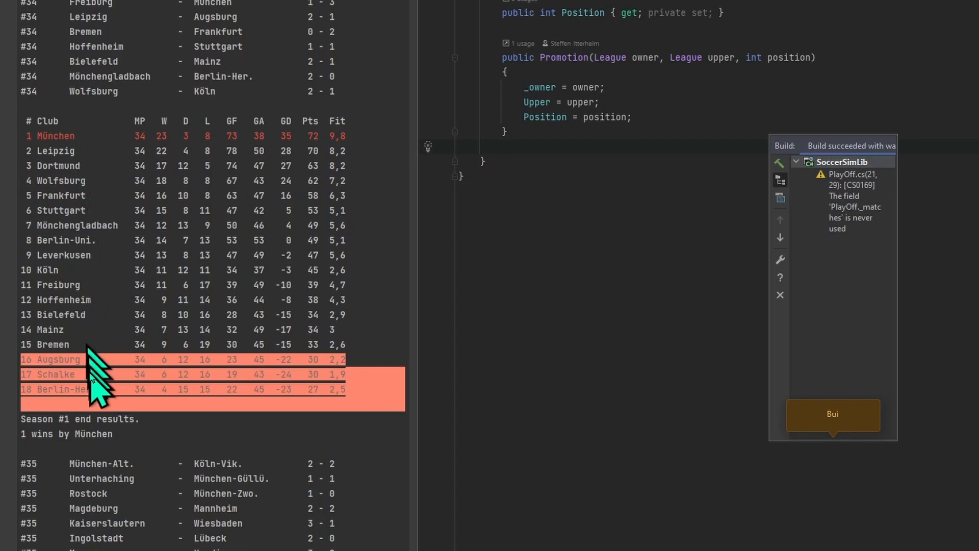
mouse_move(93, 406)
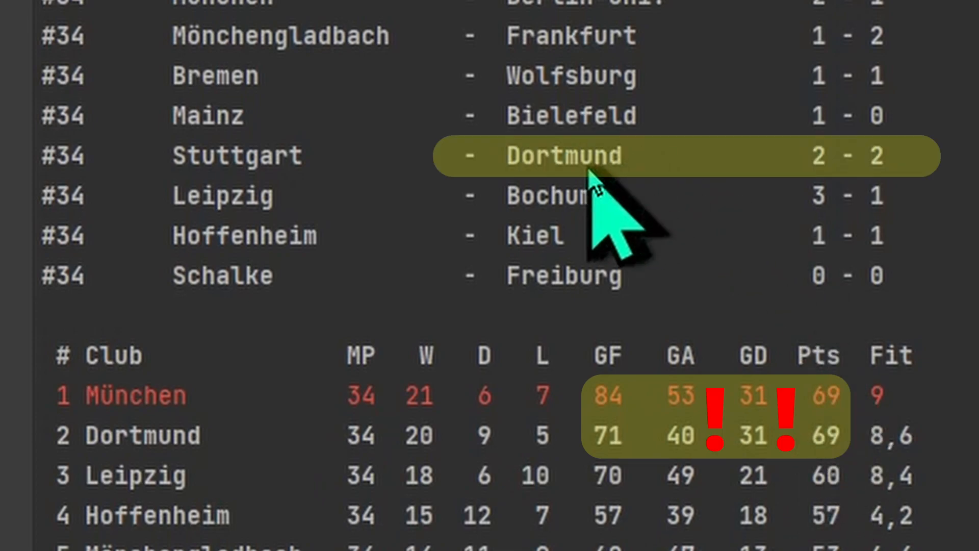
mouse_move(200, 212)
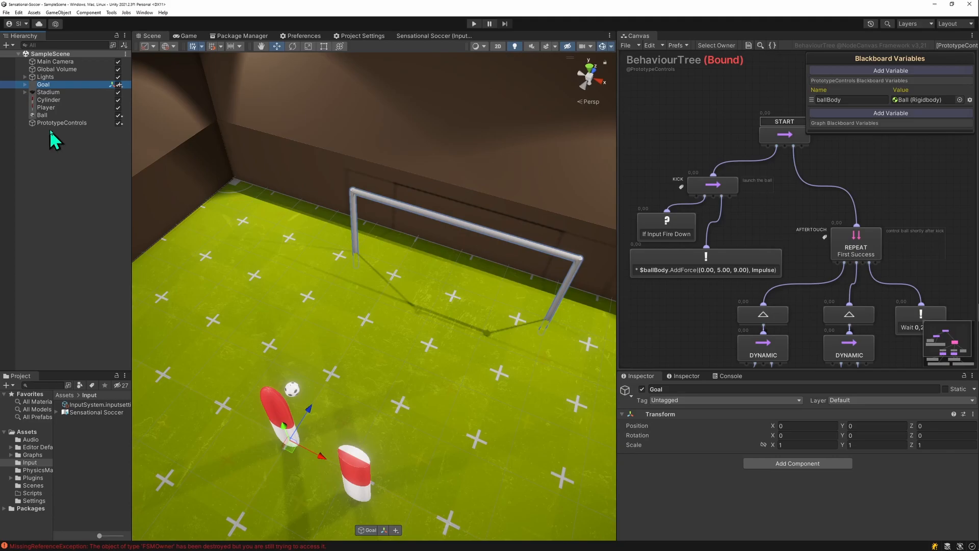
Select PrototypeControls to show its Behaviour Tree Owner and blackboard in the Inspector
click(66, 123)
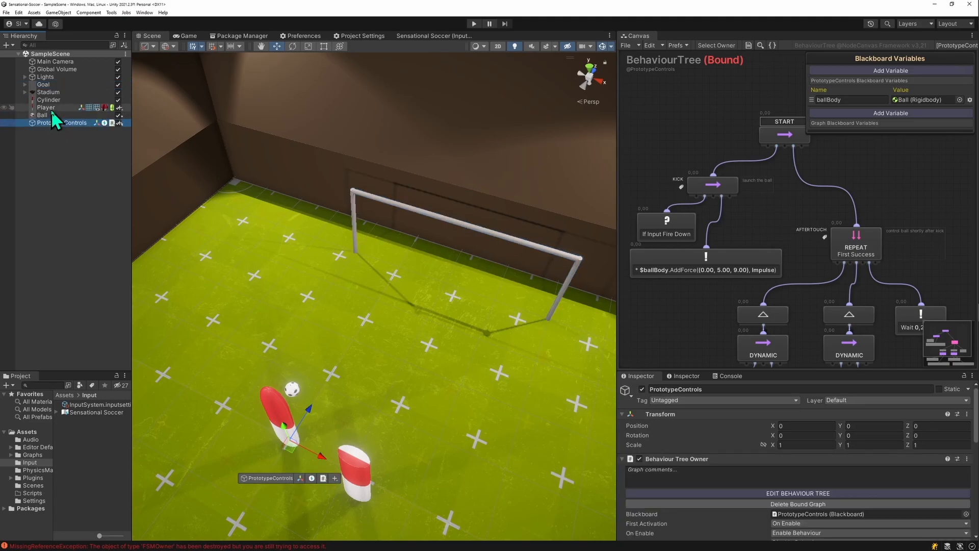